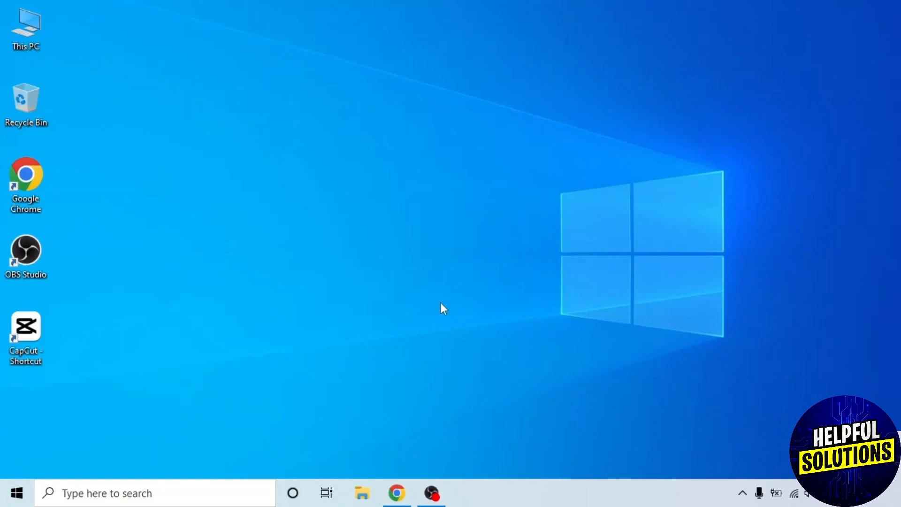
Launch Google Chrome from the desktop shortcut.
{"action": "left_click", "coordinate": [400, 495]}
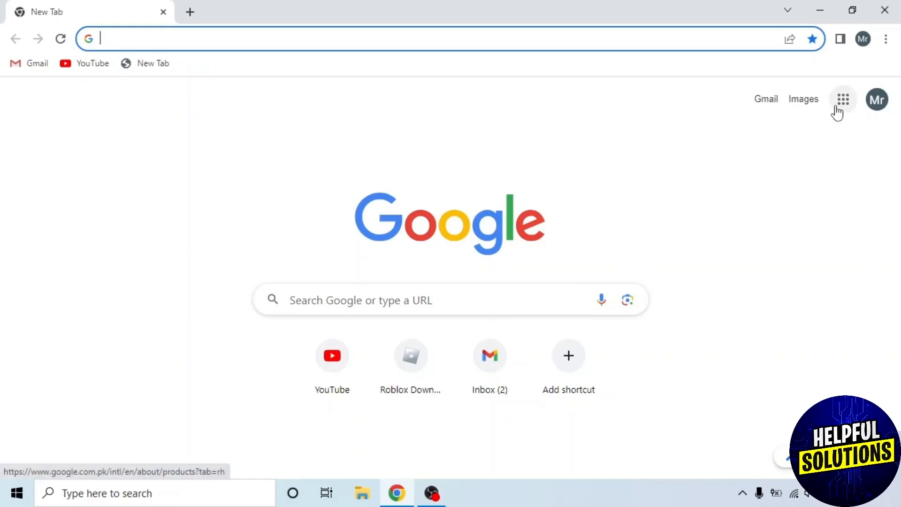
Reach the Sports preferences form via the Google apps grid and show its Settings page.
{"action": "left_click", "coordinate": [842, 99]}
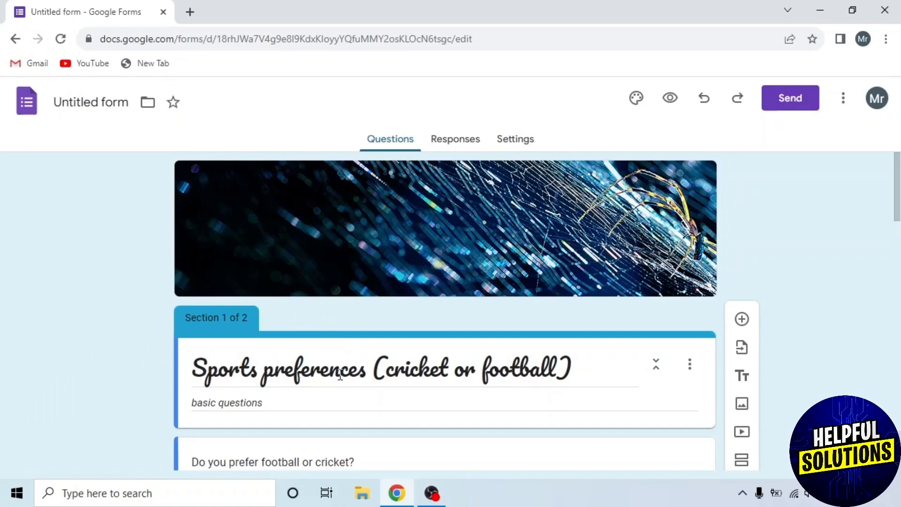
{"action": "mouse_move", "coordinate": [401, 149]}
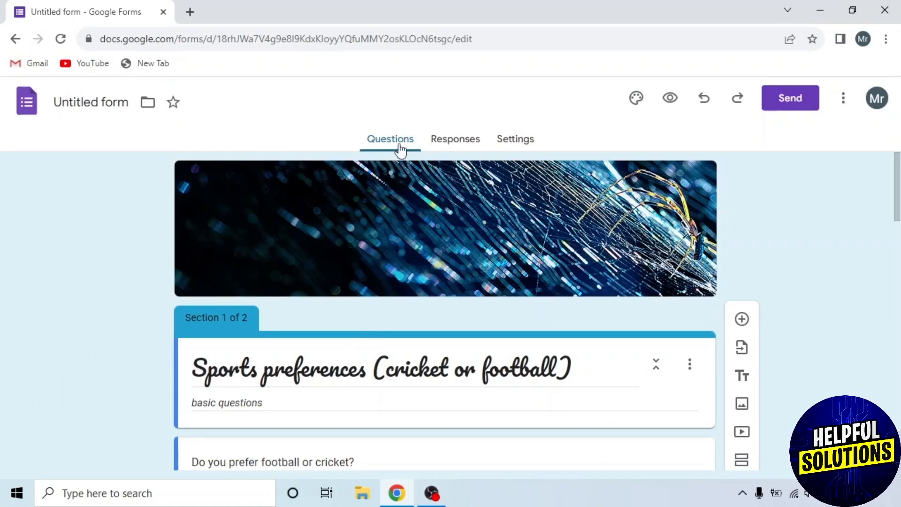
{"action": "mouse_move", "coordinate": [467, 144]}
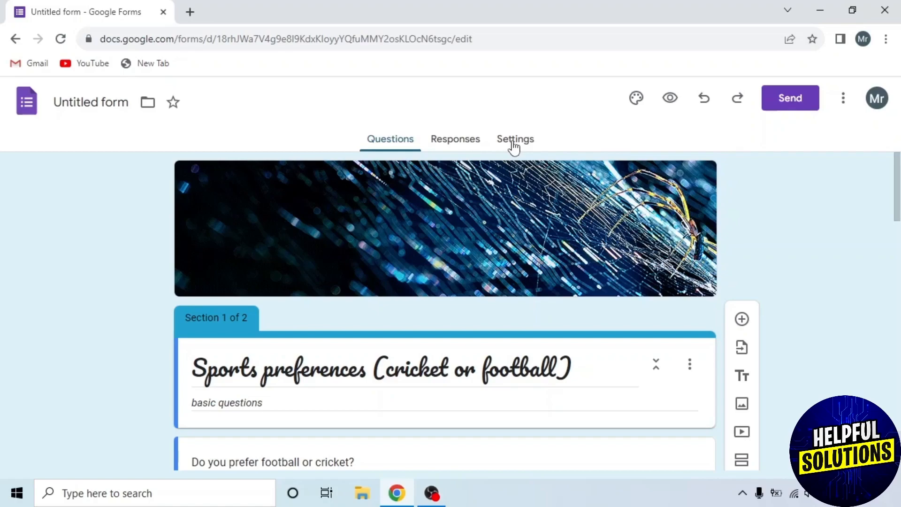
{"action": "left_click", "coordinate": [515, 139]}
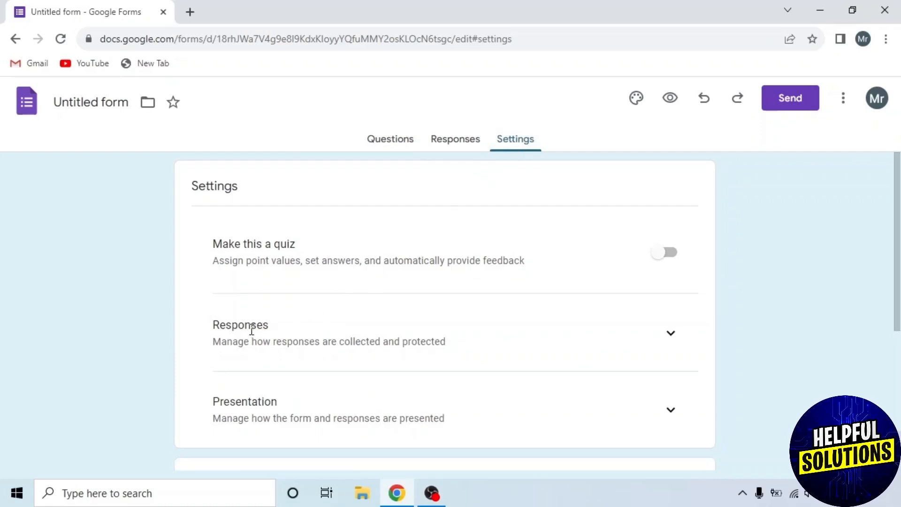
{"action": "mouse_move", "coordinate": [652, 338]}
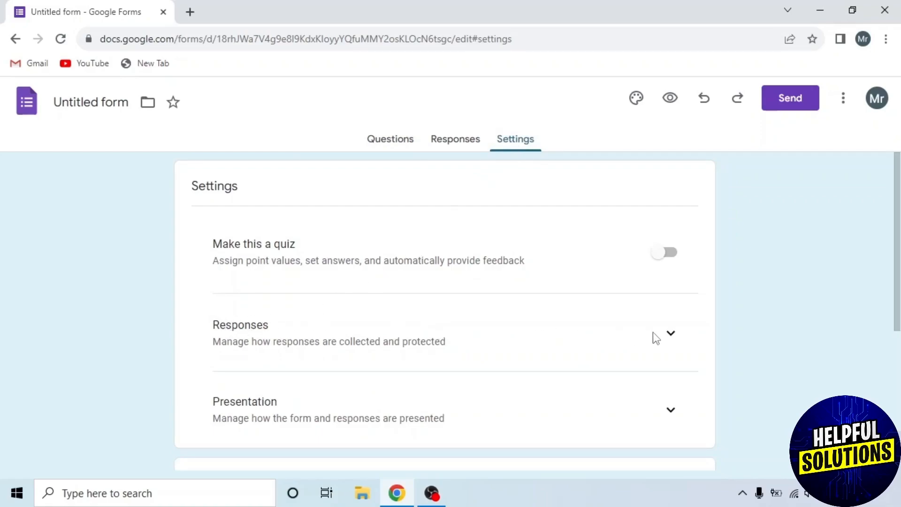
Turn off Limit to 1 response under the Responses settings.
{"action": "left_click", "coordinate": [670, 334]}
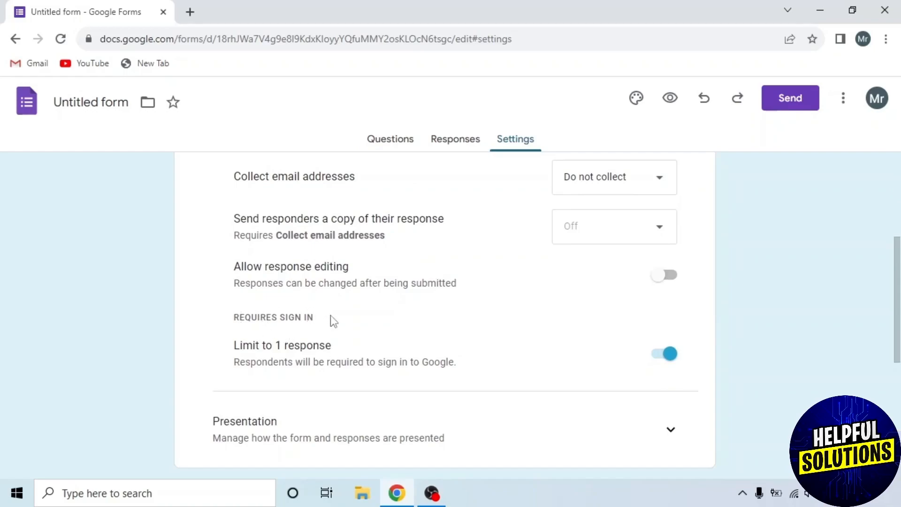
{"action": "left_click", "coordinate": [665, 353]}
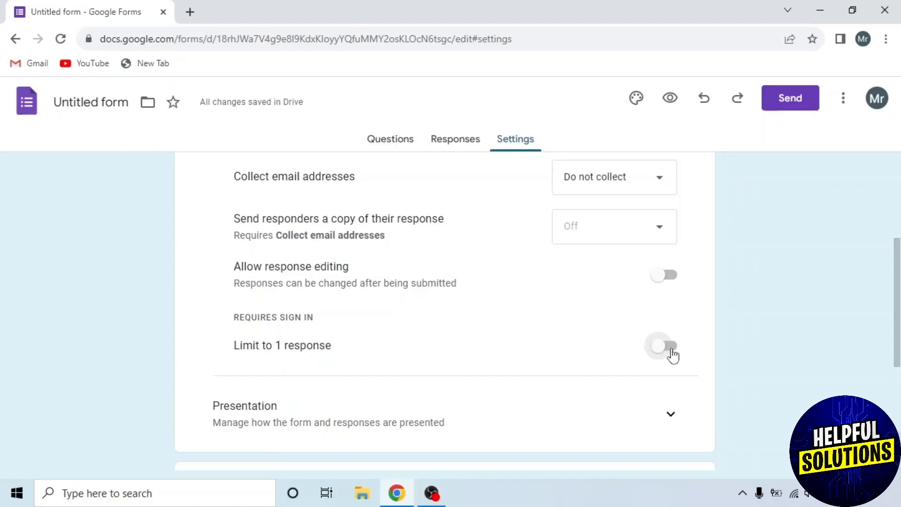
Copy the form's share link from Send and paste it into an incognito window's address bar.
{"action": "left_click", "coordinate": [790, 97]}
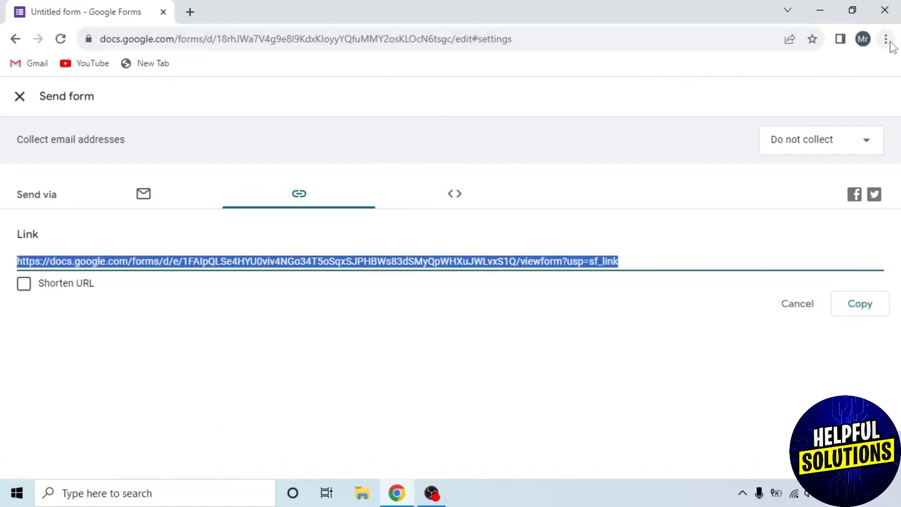
{"action": "left_click", "coordinate": [884, 39]}
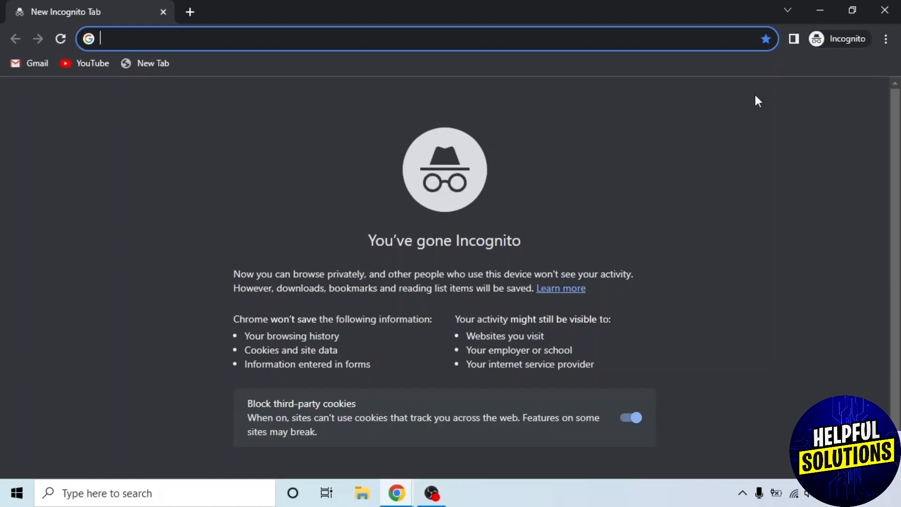
{"action": "type", "text": "https://docs.google.com/forms/d/e/1FAIpQLSe4HYU0viv4NGo34T5oSqxSJPHBWs83dSMyQpWHXuJWLvxS1Q/viewform?usp=sf_link"}
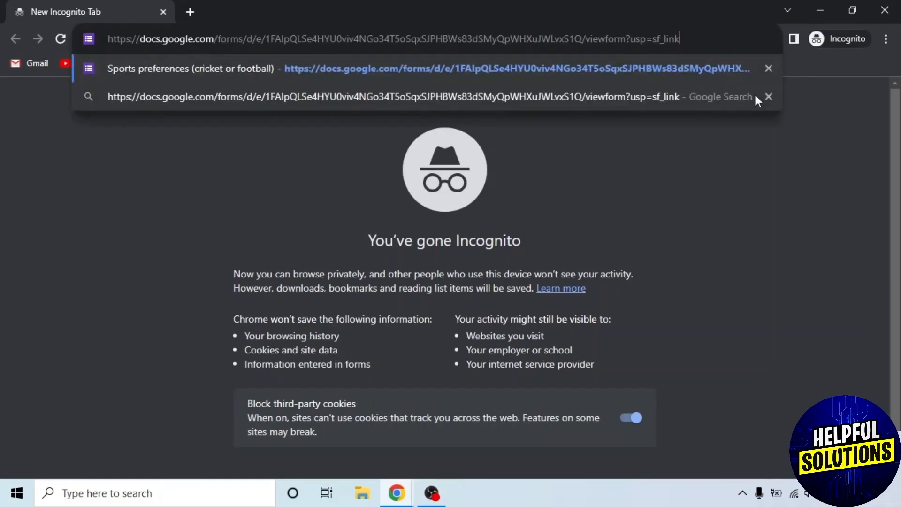